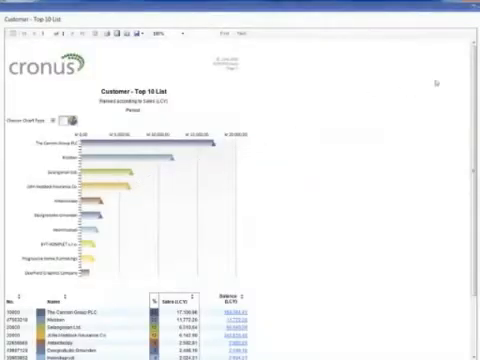
{"action": "scroll", "scroll_direction": "down", "scroll_amount": 3}
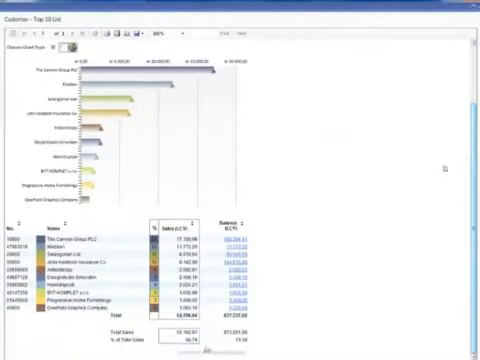